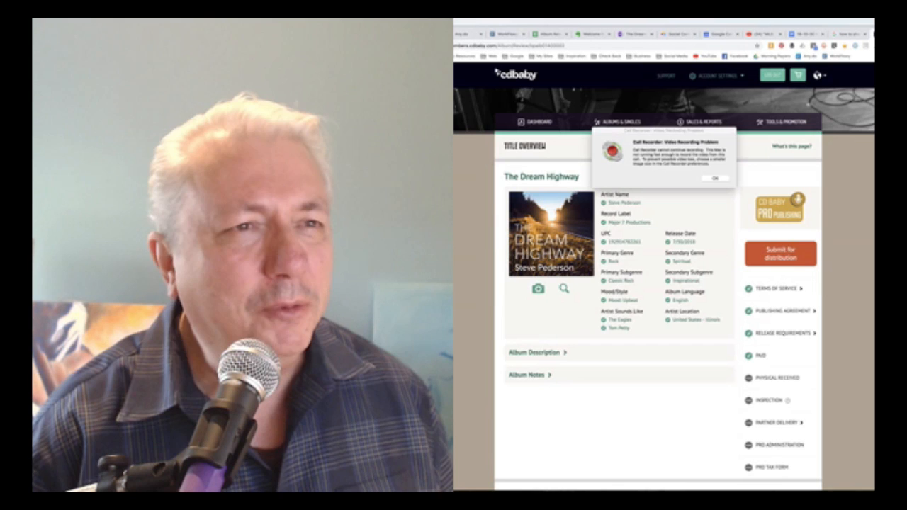
Dismiss the warning message and review The Dream Highway album information.
{"action": "left_click", "coordinate": [714, 177]}
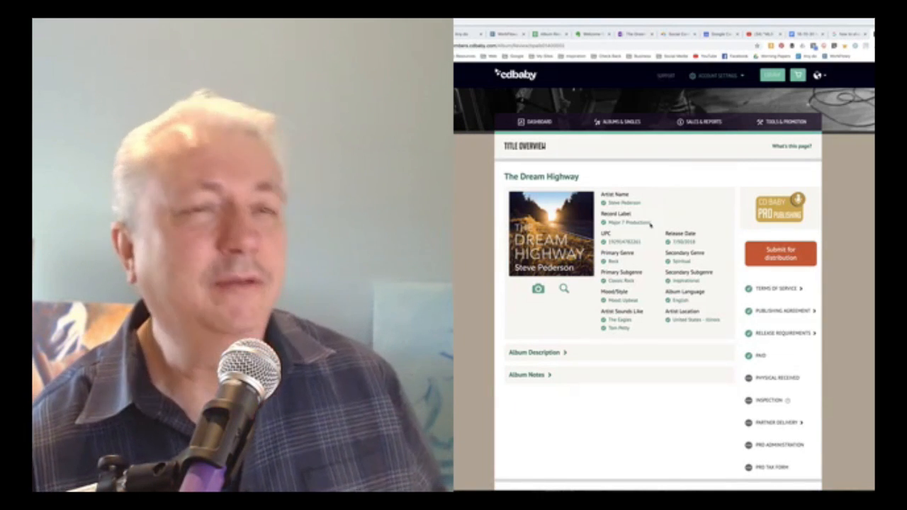
{"action": "scroll", "scroll_direction": "down", "scroll_amount": 3}
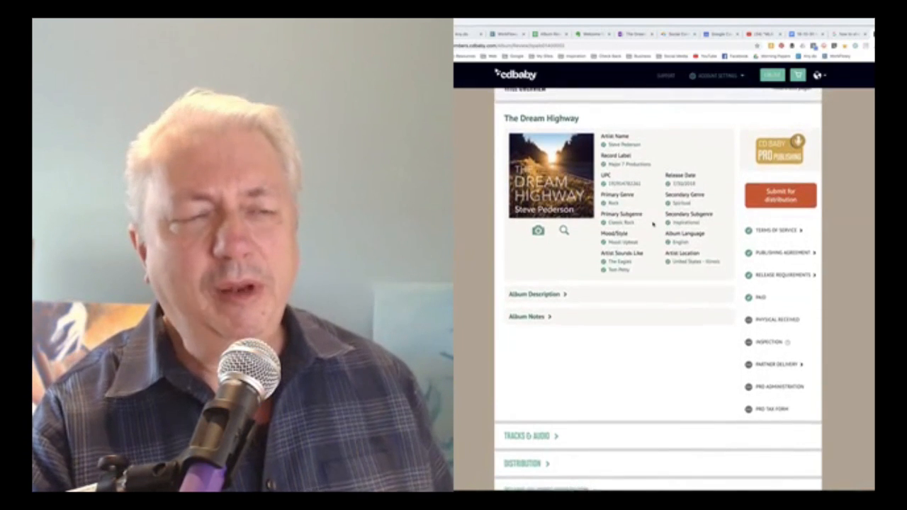
{"action": "scroll", "scroll_direction": "up", "scroll_amount": 3}
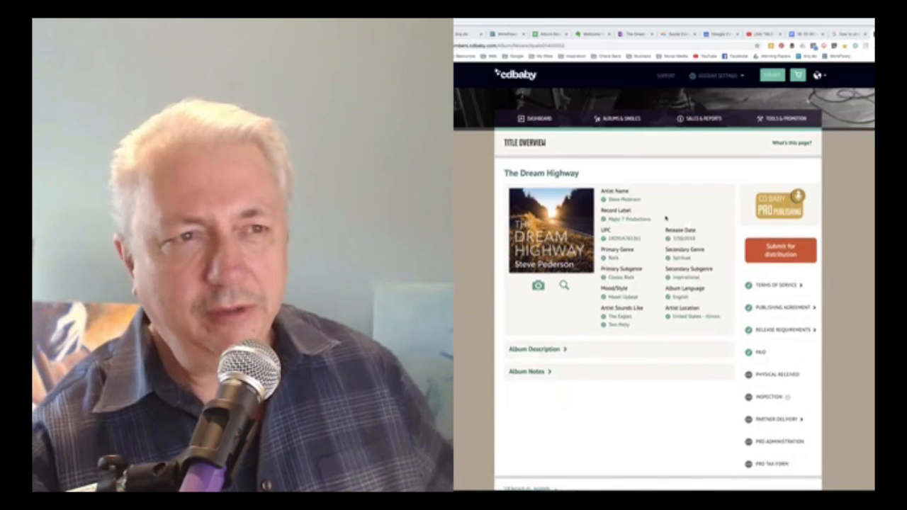
{"action": "scroll", "scroll_direction": "down", "scroll_amount": 3}
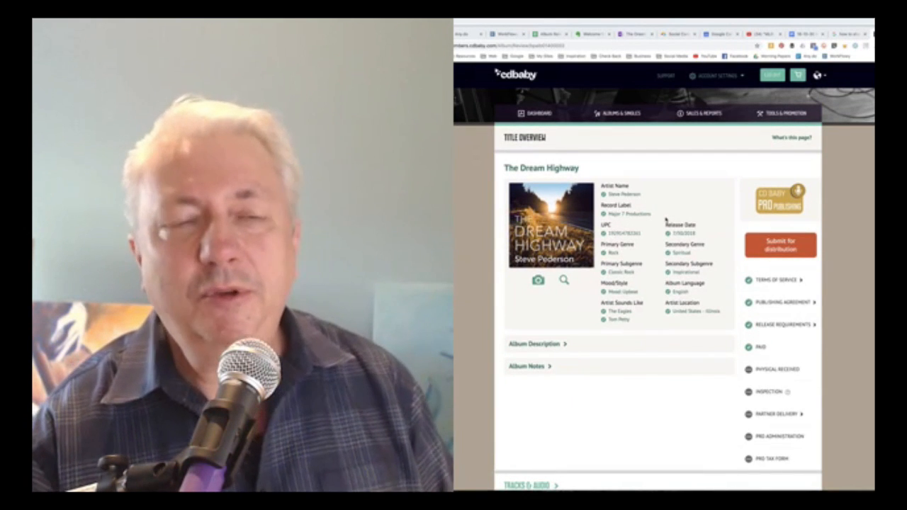
{"action": "scroll", "scroll_direction": "down", "scroll_amount": 3}
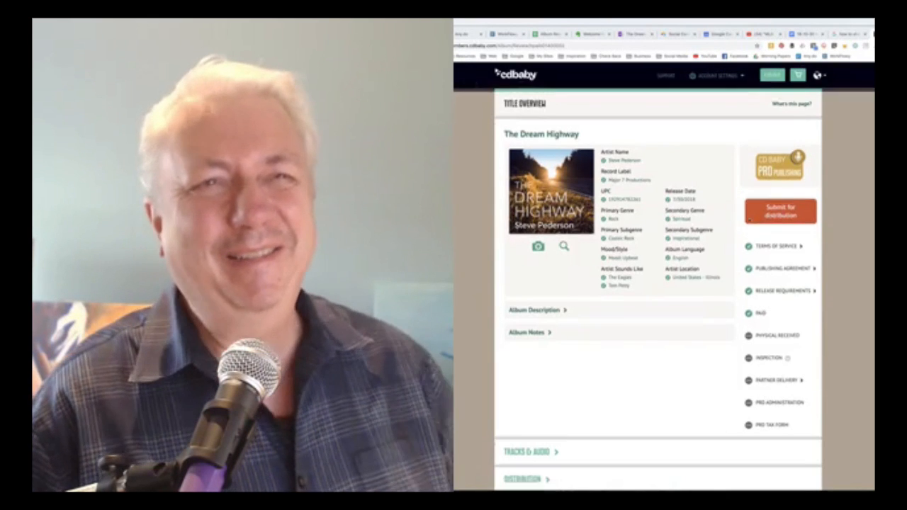
Submit The Dream Highway for distribution and confirm it's ready in the popup.
{"action": "scroll", "scroll_direction": "down", "scroll_amount": 3}
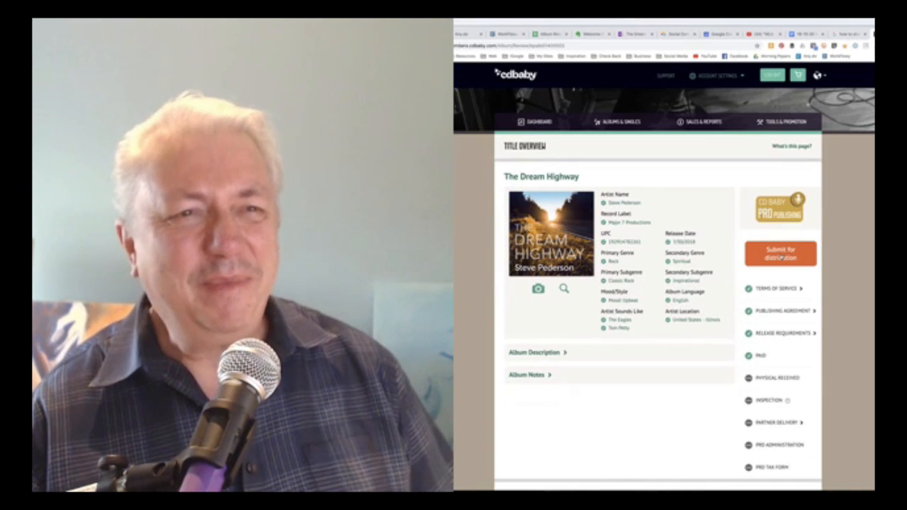
{"action": "left_click", "coordinate": [780, 253]}
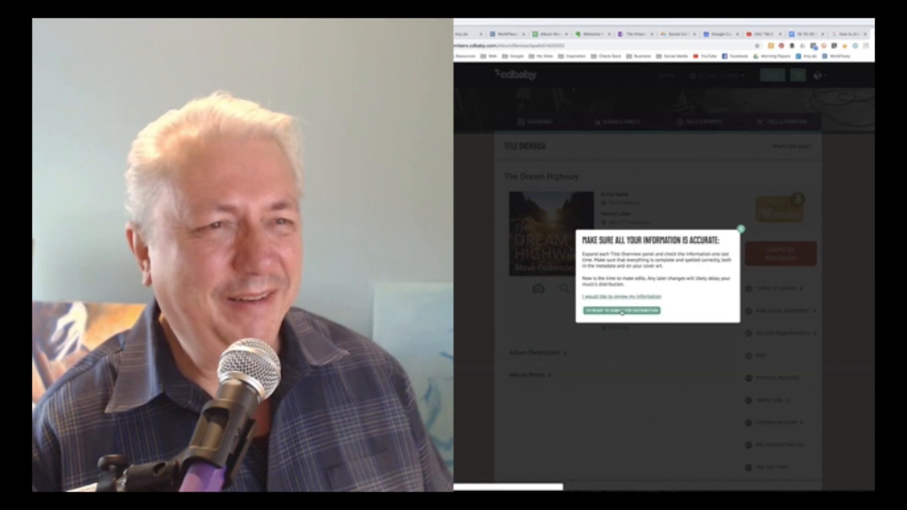
{"action": "left_click", "coordinate": [622, 310]}
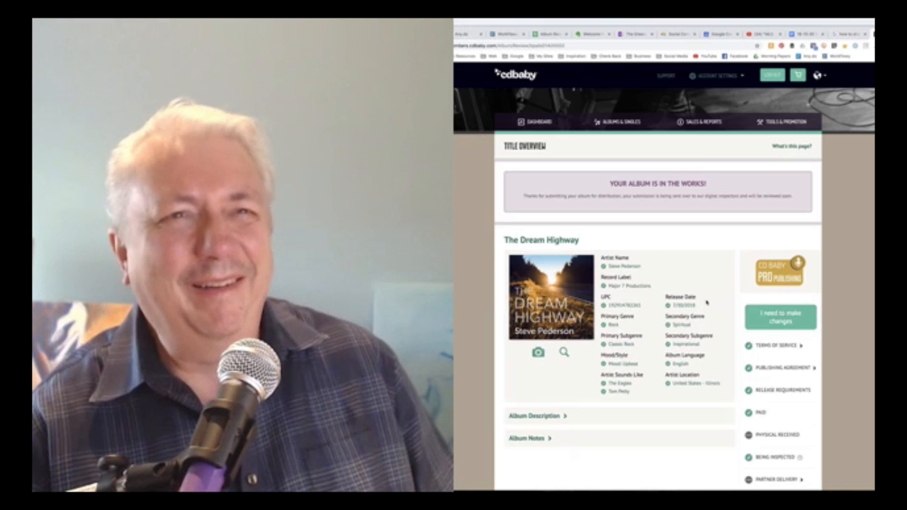
{"action": "scroll", "scroll_direction": "down", "scroll_amount": 3}
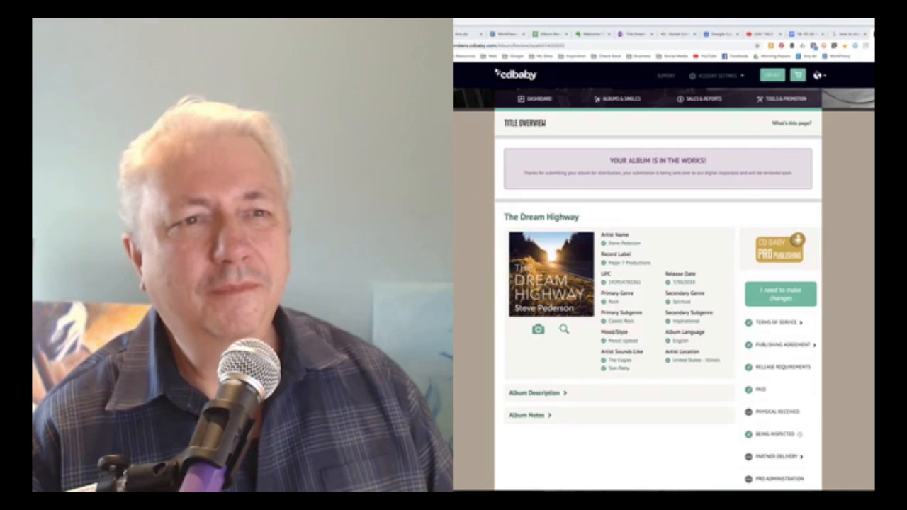
{"action": "scroll", "scroll_direction": "down", "scroll_amount": 3}
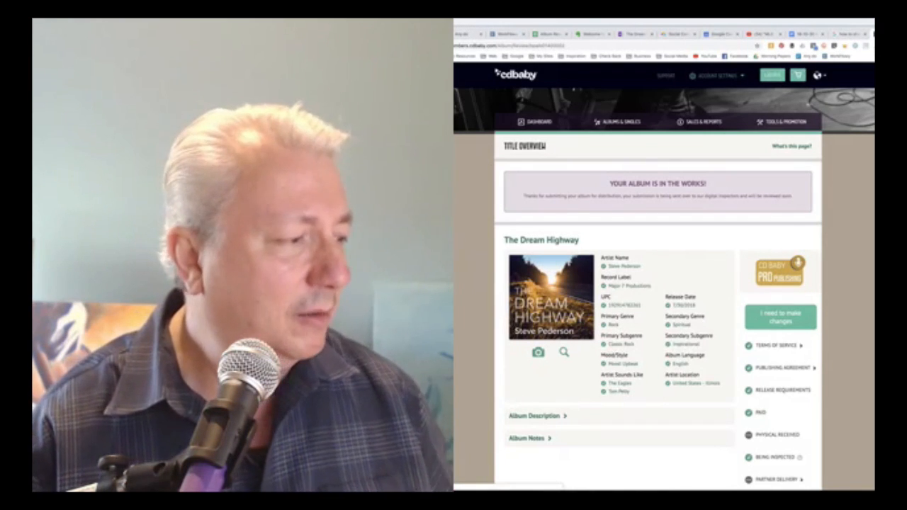
Expand the Album Description and scroll through the full album notes and song summaries.
{"action": "scroll", "scroll_direction": "down", "scroll_amount": 3}
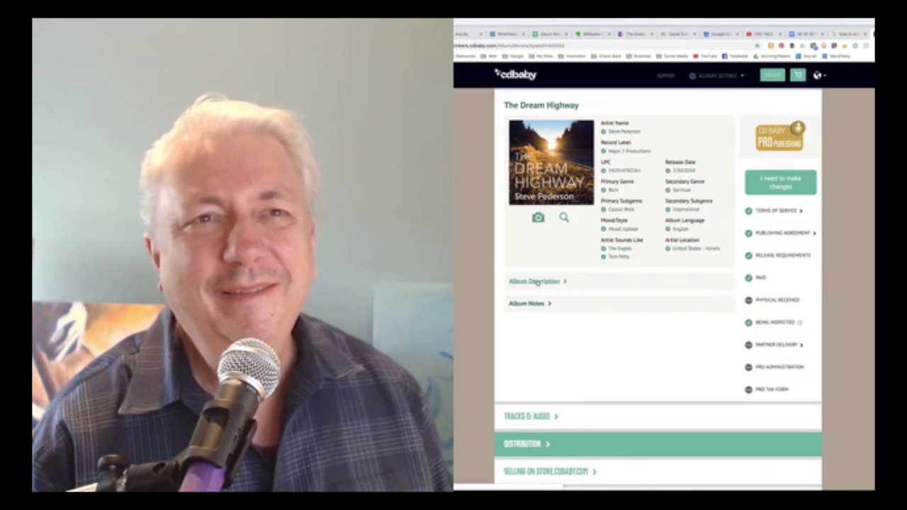
{"action": "left_click", "coordinate": [538, 281]}
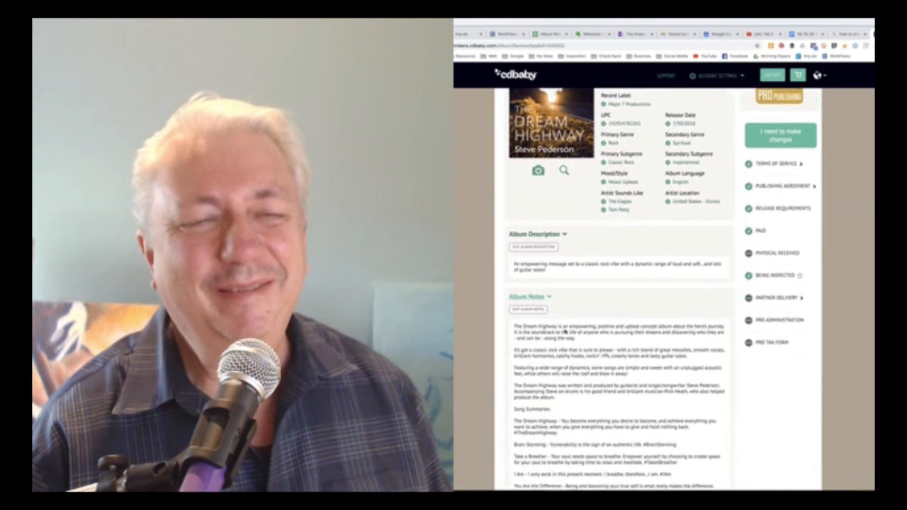
{"action": "scroll", "scroll_direction": "down", "scroll_amount": 3}
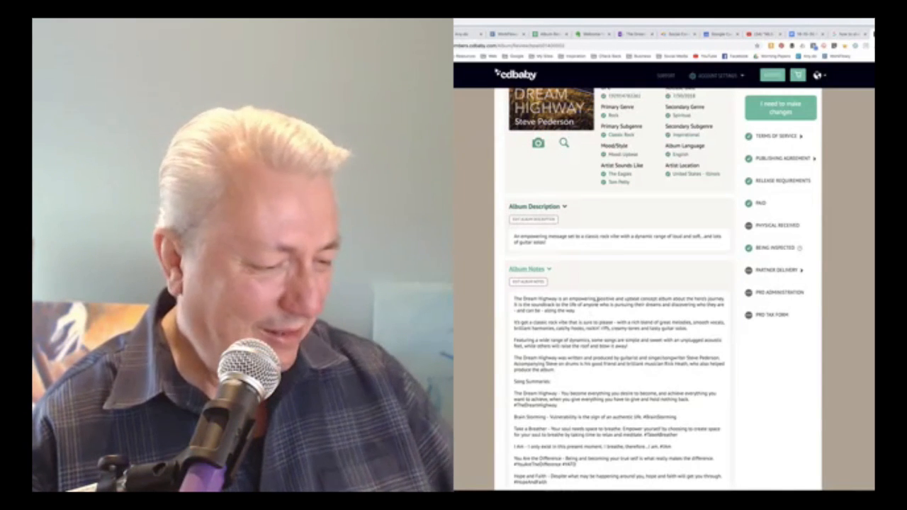
{"action": "scroll", "scroll_direction": "down", "scroll_amount": 3}
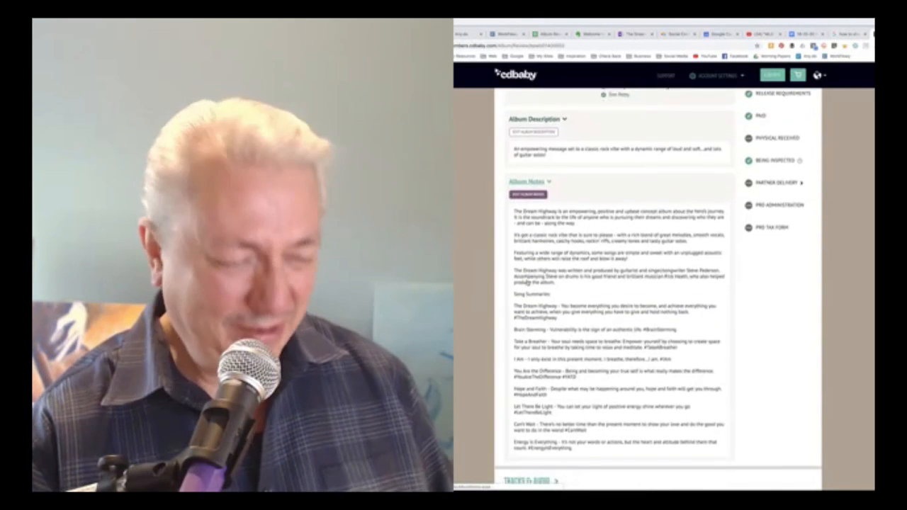